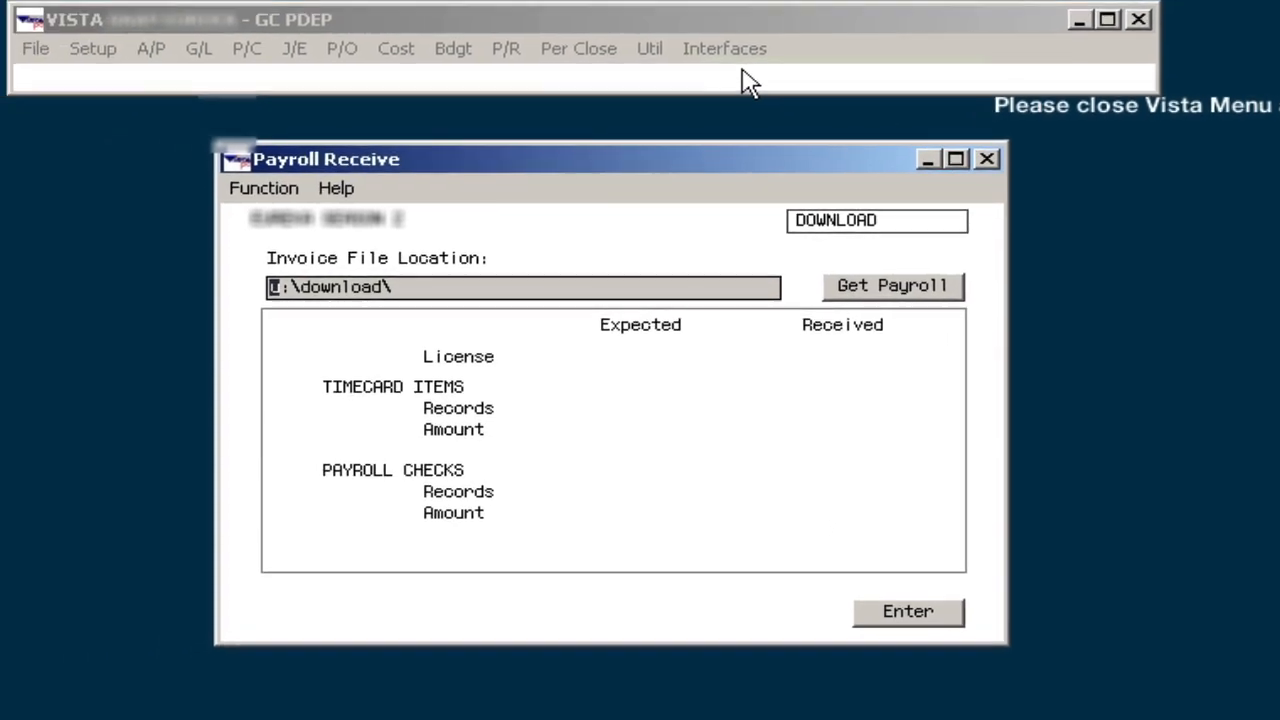
{"action": "mouse_move", "coordinate": [748, 124]}
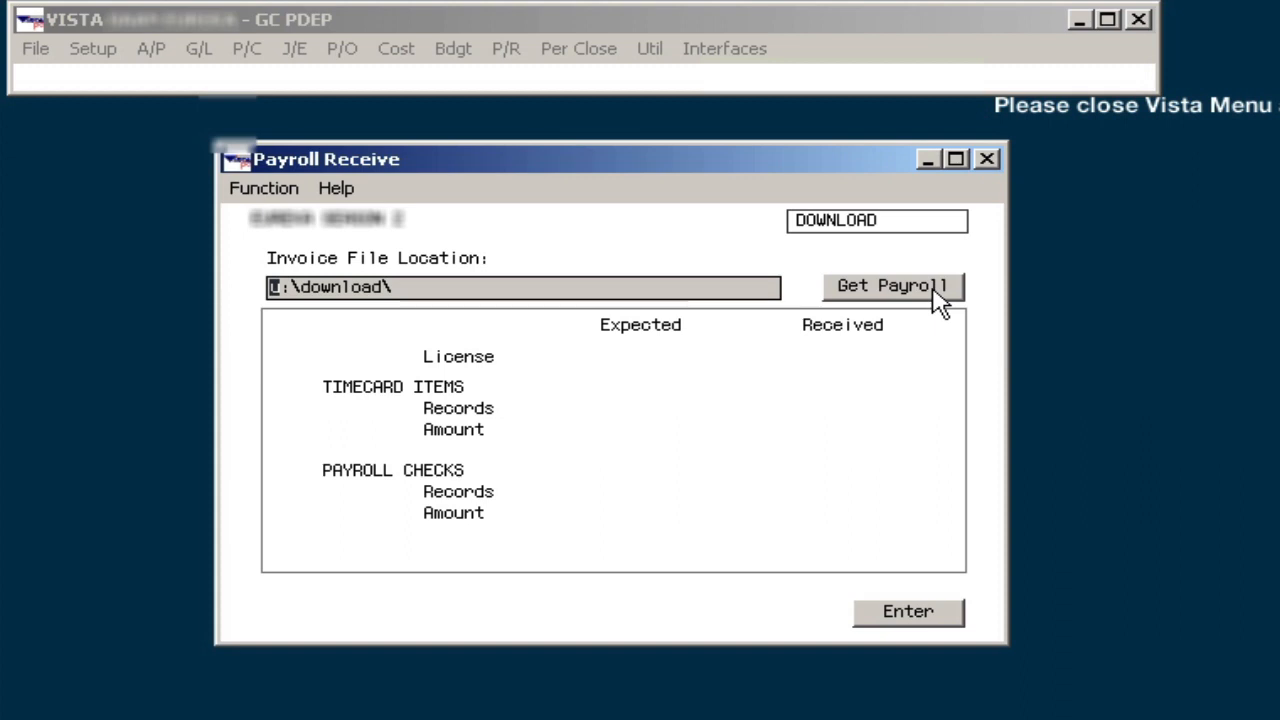
Step: Bring up the license list via Get Payroll to fetch the payroll invoice
{"action": "left_click", "coordinate": [890, 284]}
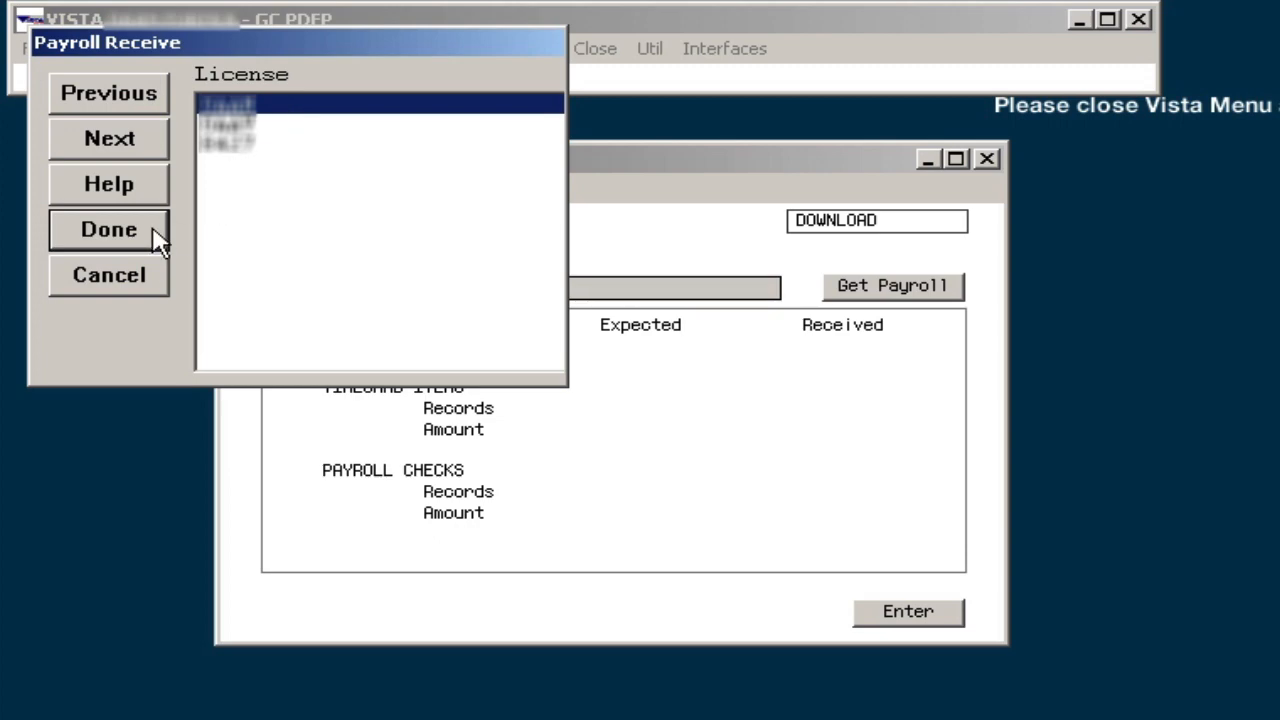
Step: Confirm the license and download invoice AB5053's files to u:\download, acknowledging the Save Complete message
{"action": "left_click", "coordinate": [108, 228]}
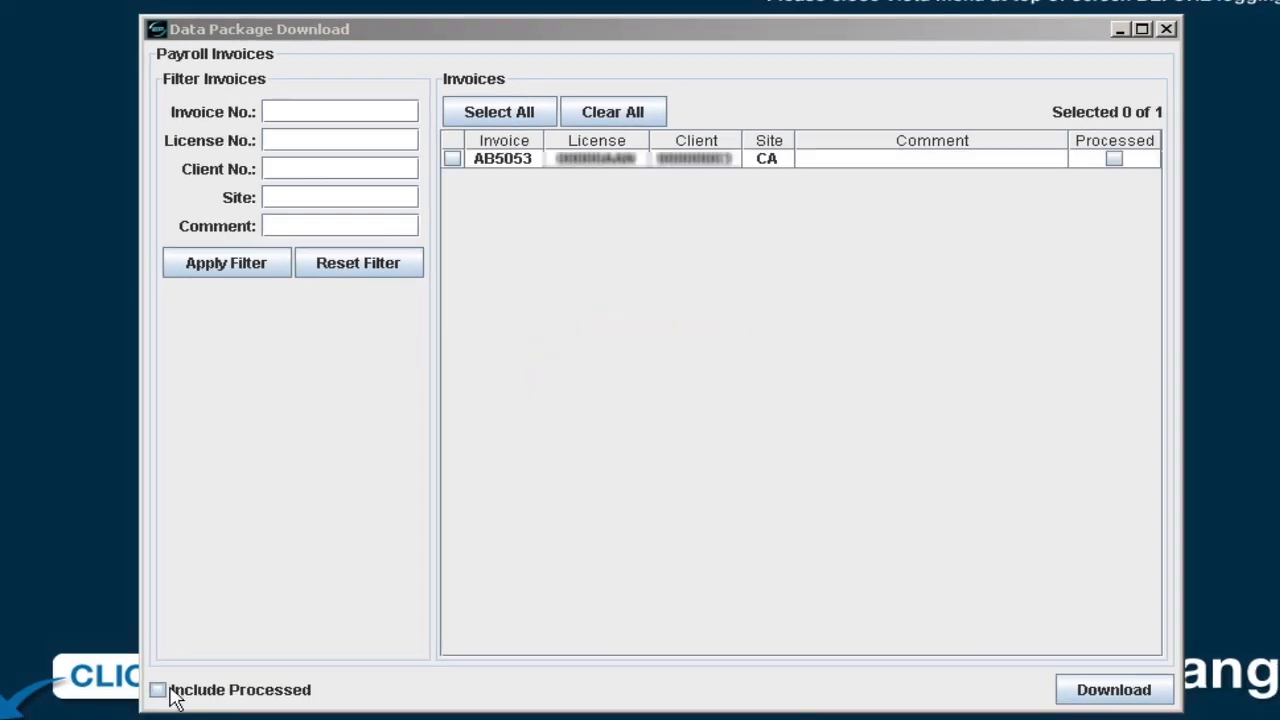
{"action": "mouse_move", "coordinate": [456, 162]}
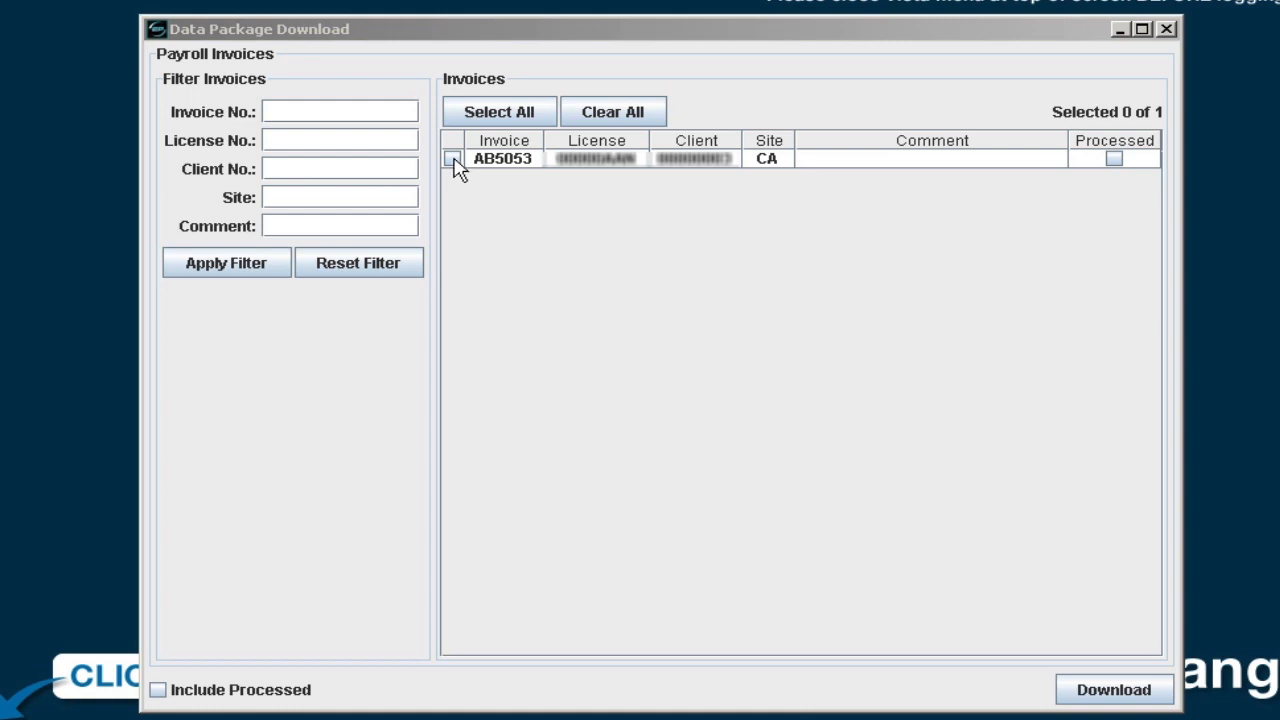
{"action": "left_click", "coordinate": [452, 158]}
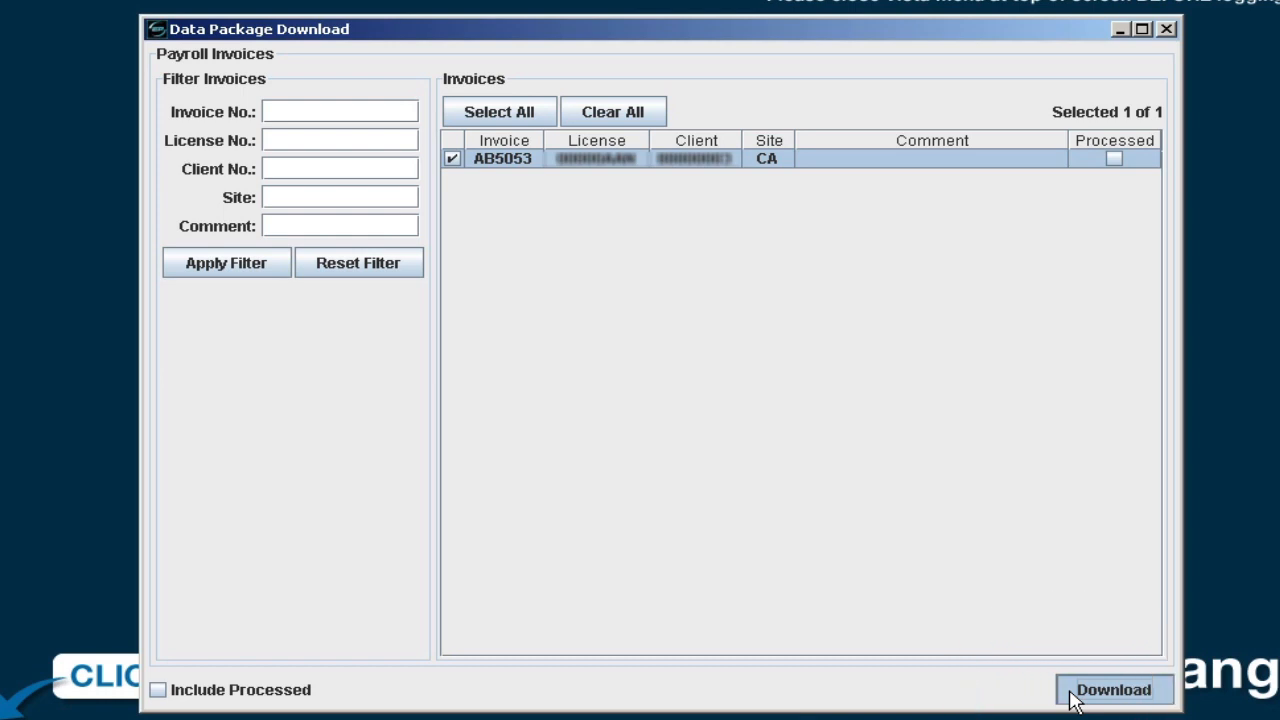
{"action": "left_click", "coordinate": [1112, 688]}
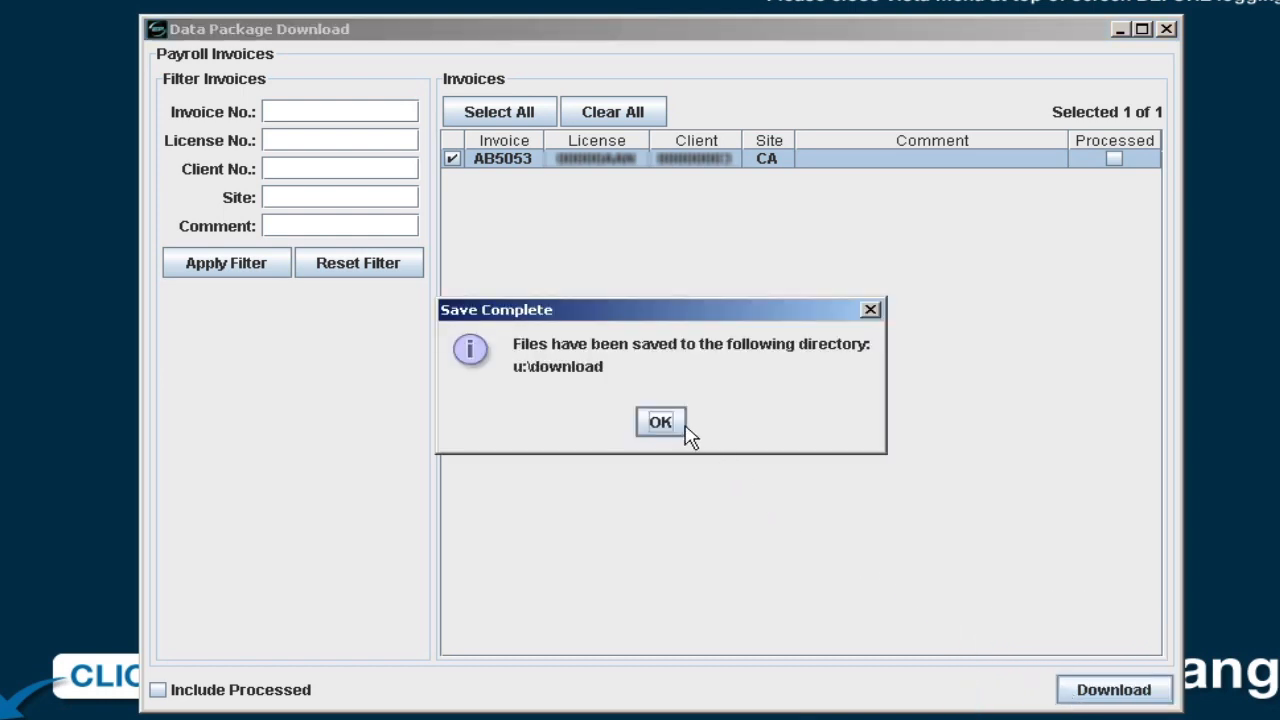
{"action": "left_click", "coordinate": [660, 420]}
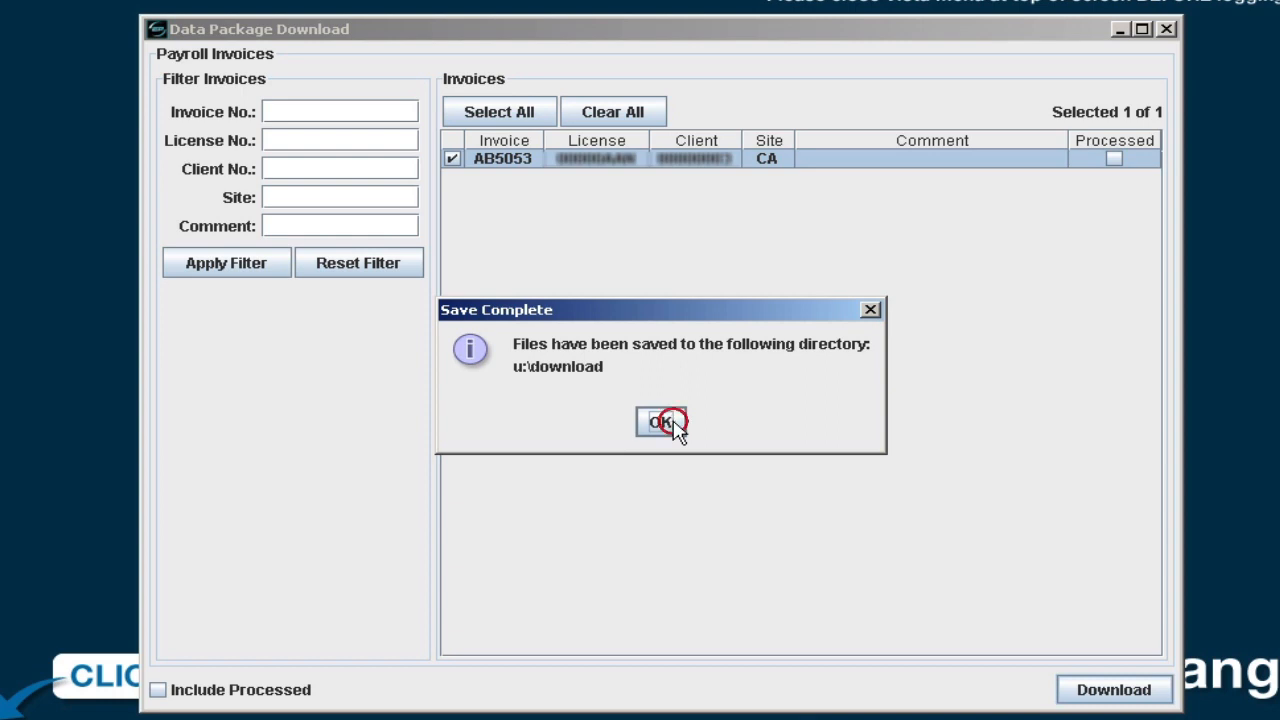
{"action": "left_click", "coordinate": [660, 422]}
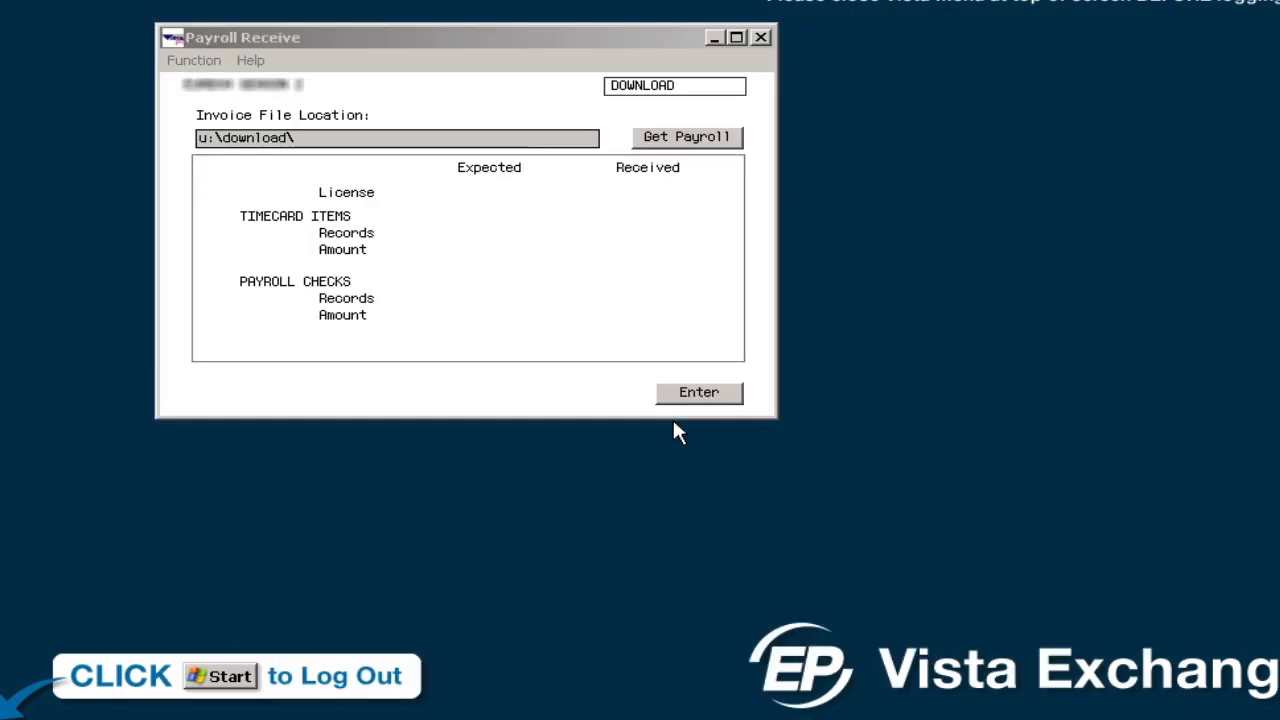
{"action": "mouse_move", "coordinate": [736, 132]}
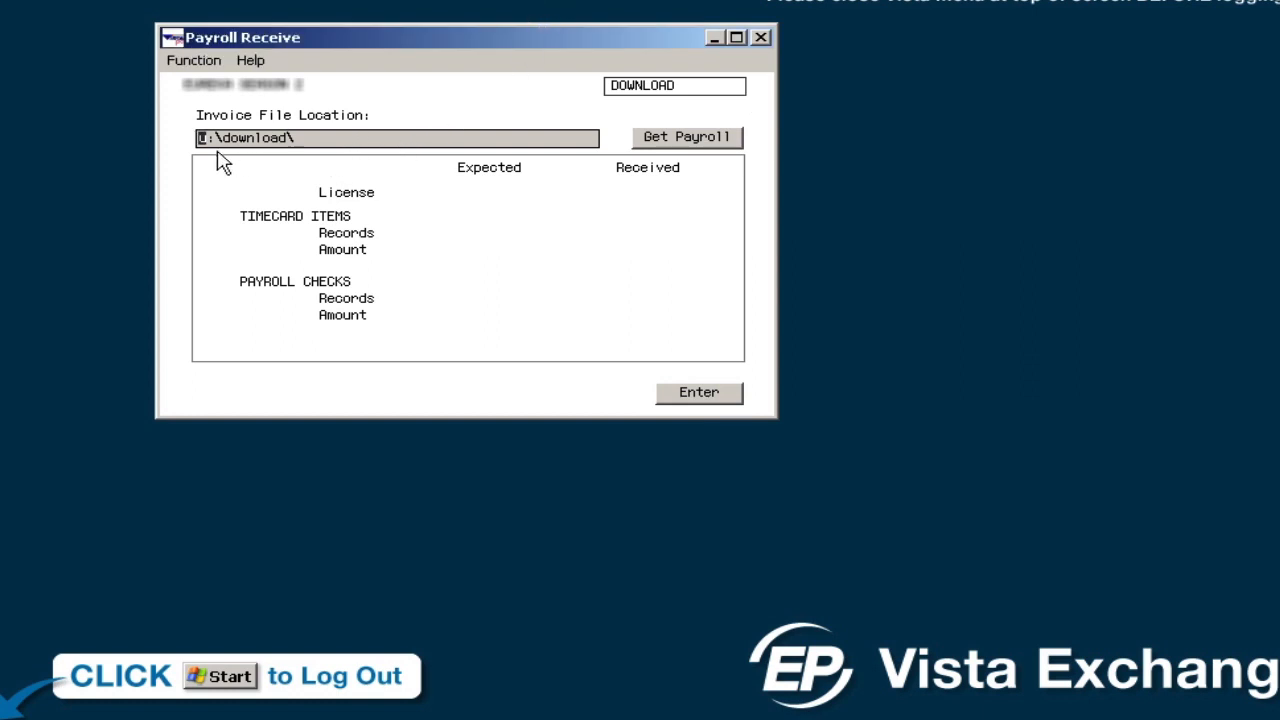
{"action": "mouse_move", "coordinate": [288, 162]}
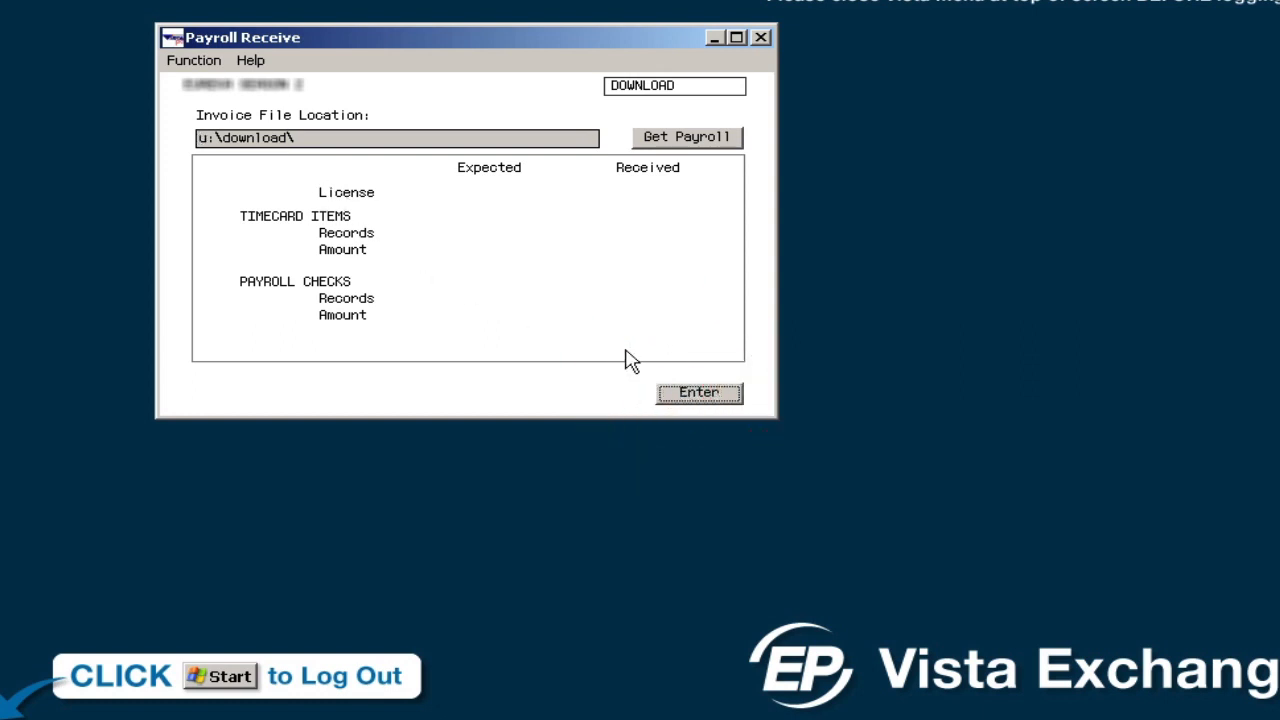
Step: Begin processing invoice AB5053 from the u:\download\ invoice file location
{"action": "left_click", "coordinate": [698, 392]}
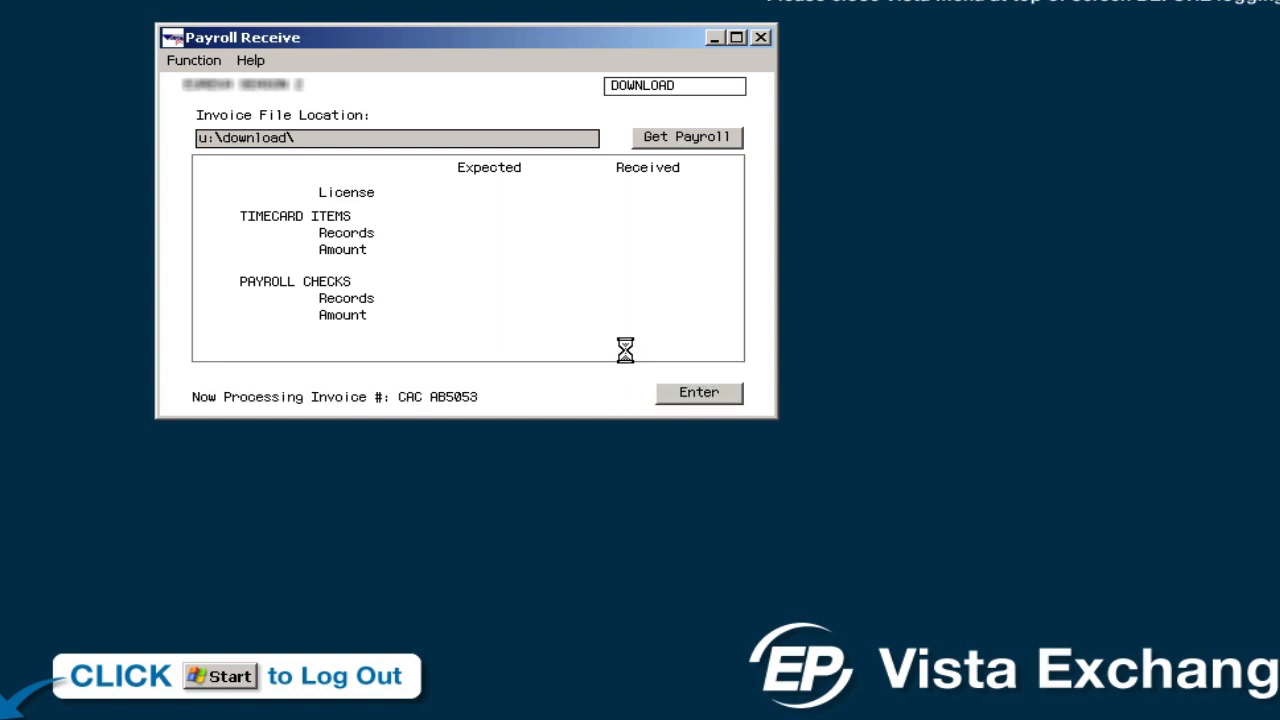
Step: Load file ab505300.880 and approve the Fringe/Journal Table update, receiving 1 record and 1,000.00 per section
{"action": "left_click", "coordinate": [686, 136]}
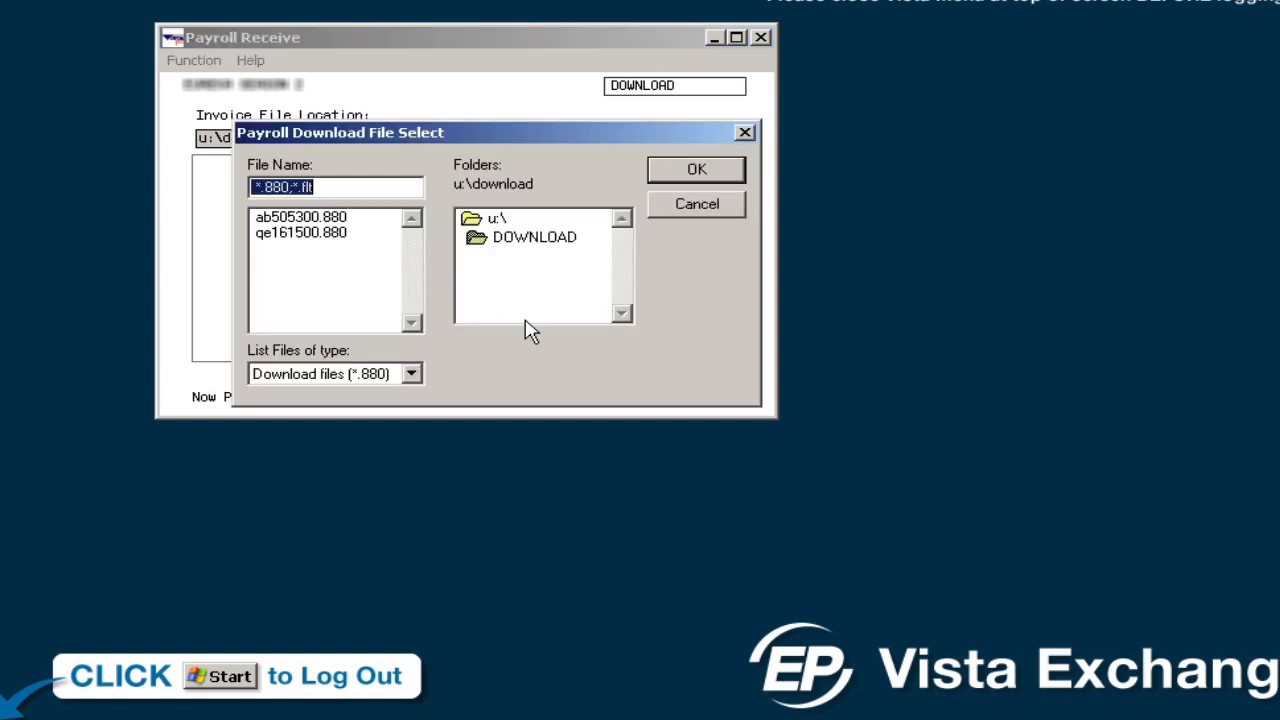
{"action": "mouse_move", "coordinate": [364, 228]}
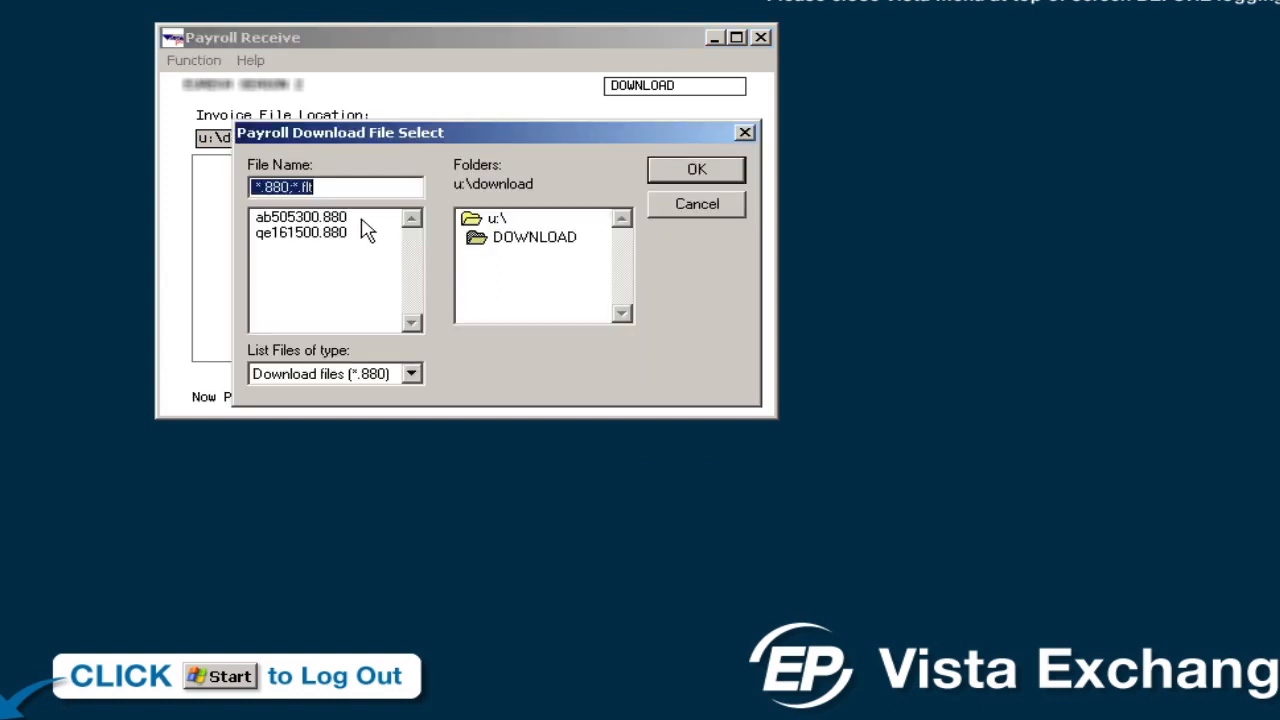
{"action": "left_click", "coordinate": [300, 216]}
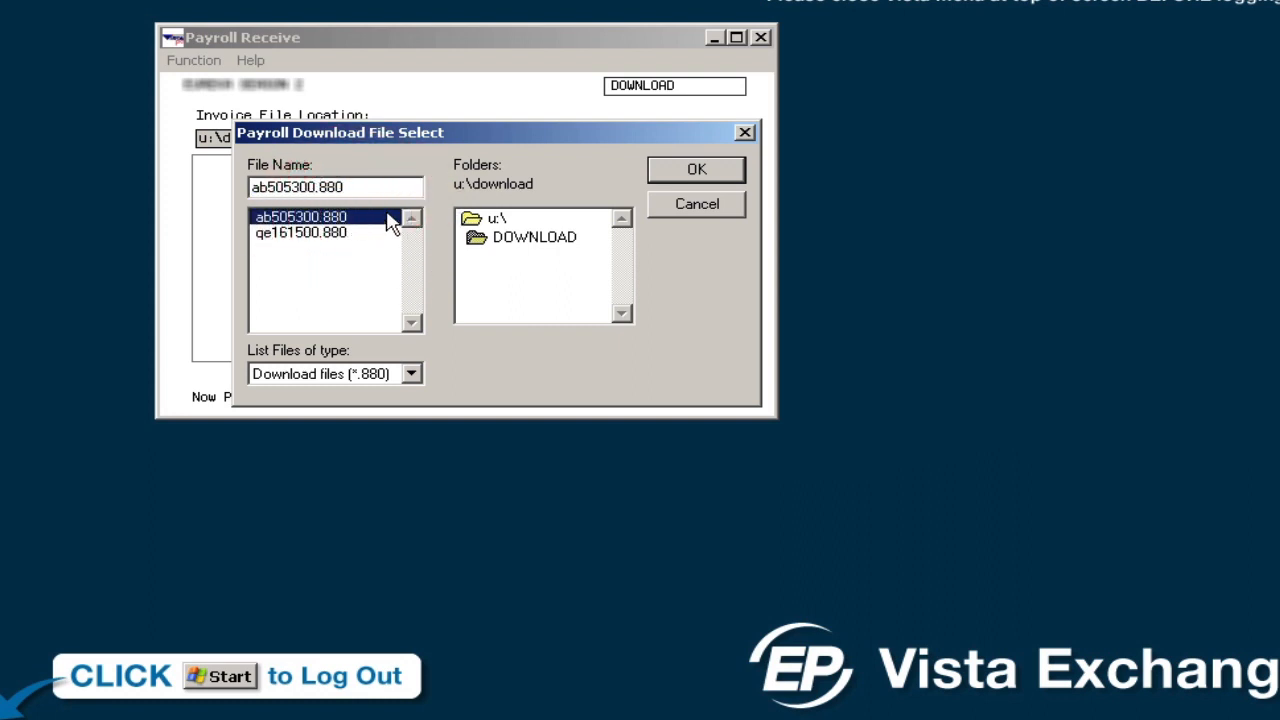
{"action": "left_click", "coordinate": [696, 168]}
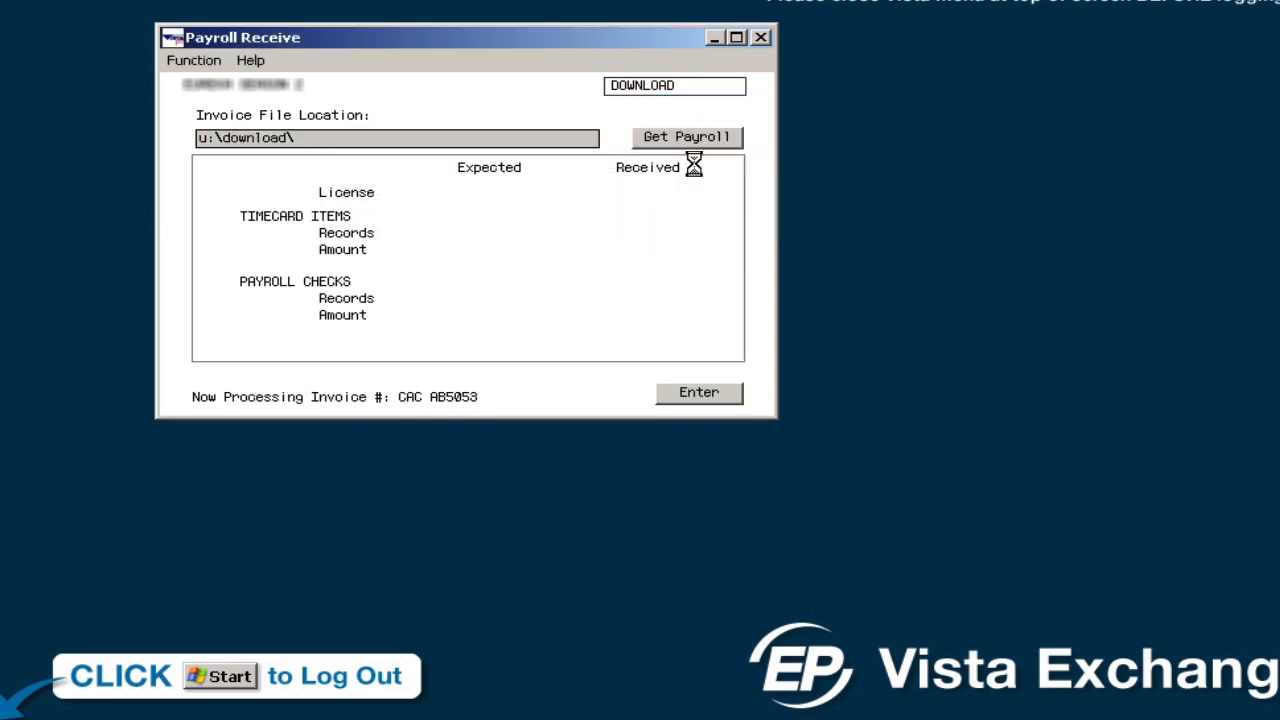
{"action": "left_click", "coordinate": [698, 392]}
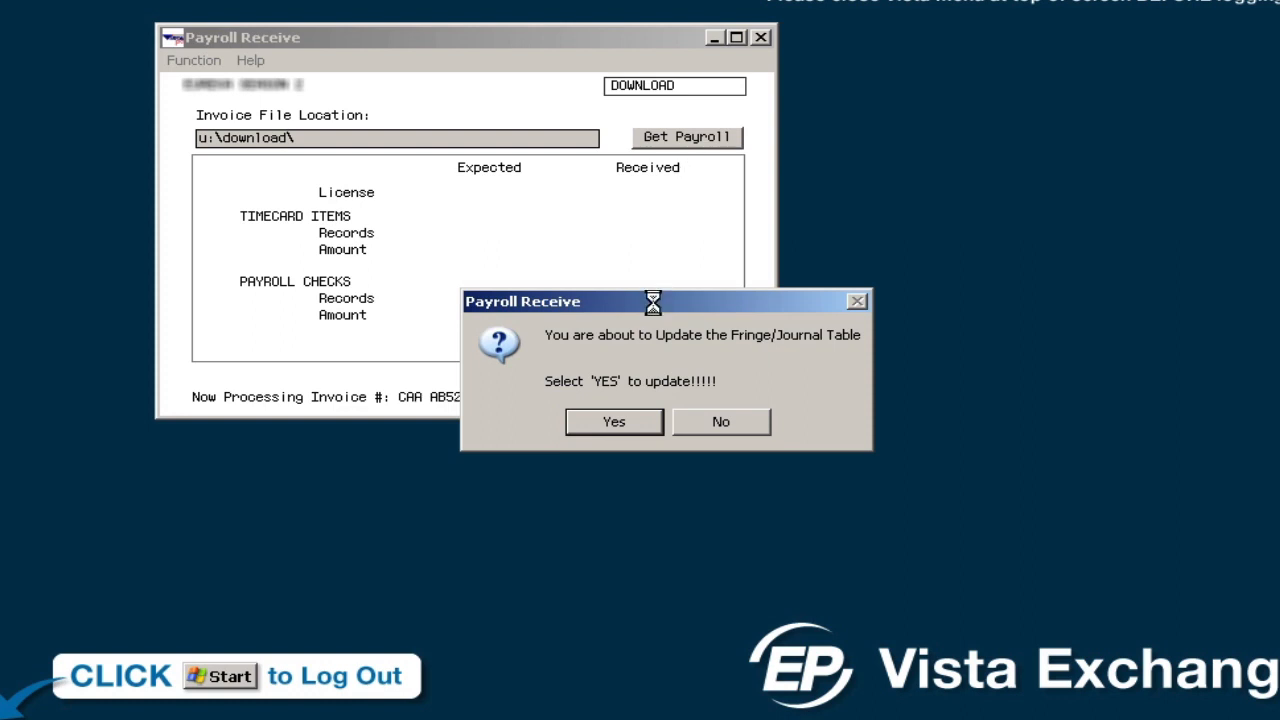
{"action": "left_click", "coordinate": [612, 420]}
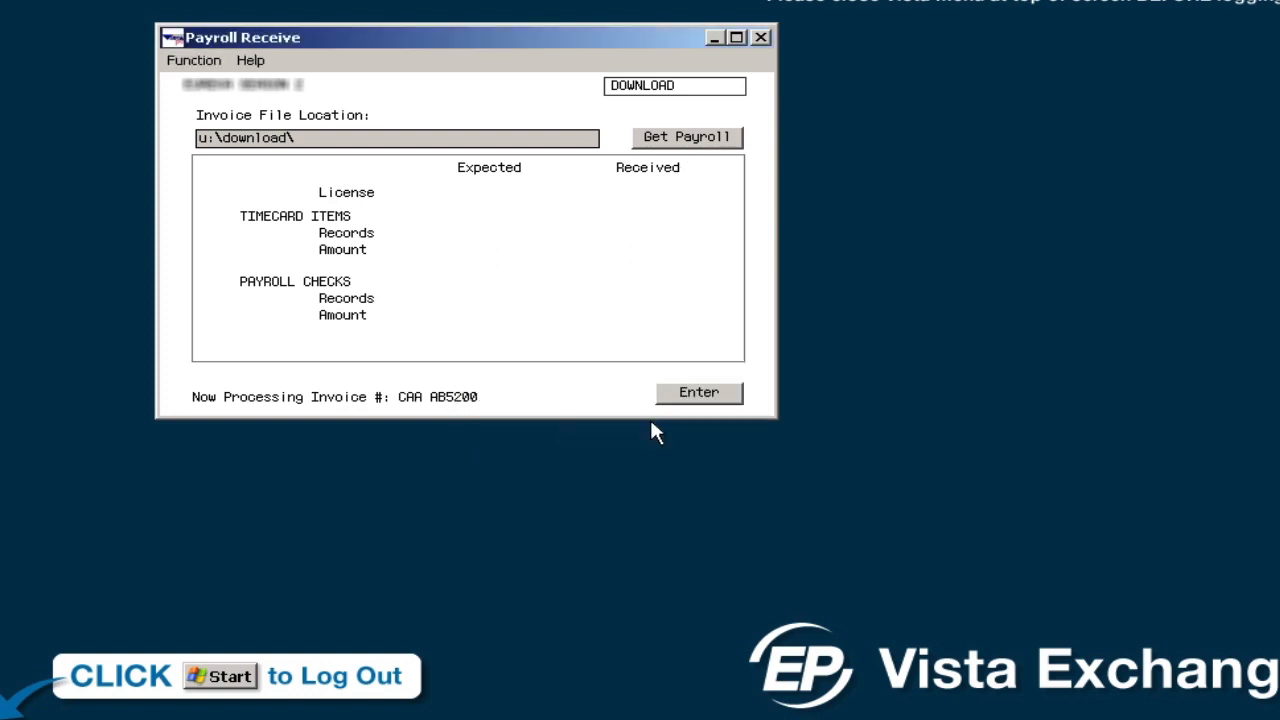
{"action": "left_click", "coordinate": [686, 136]}
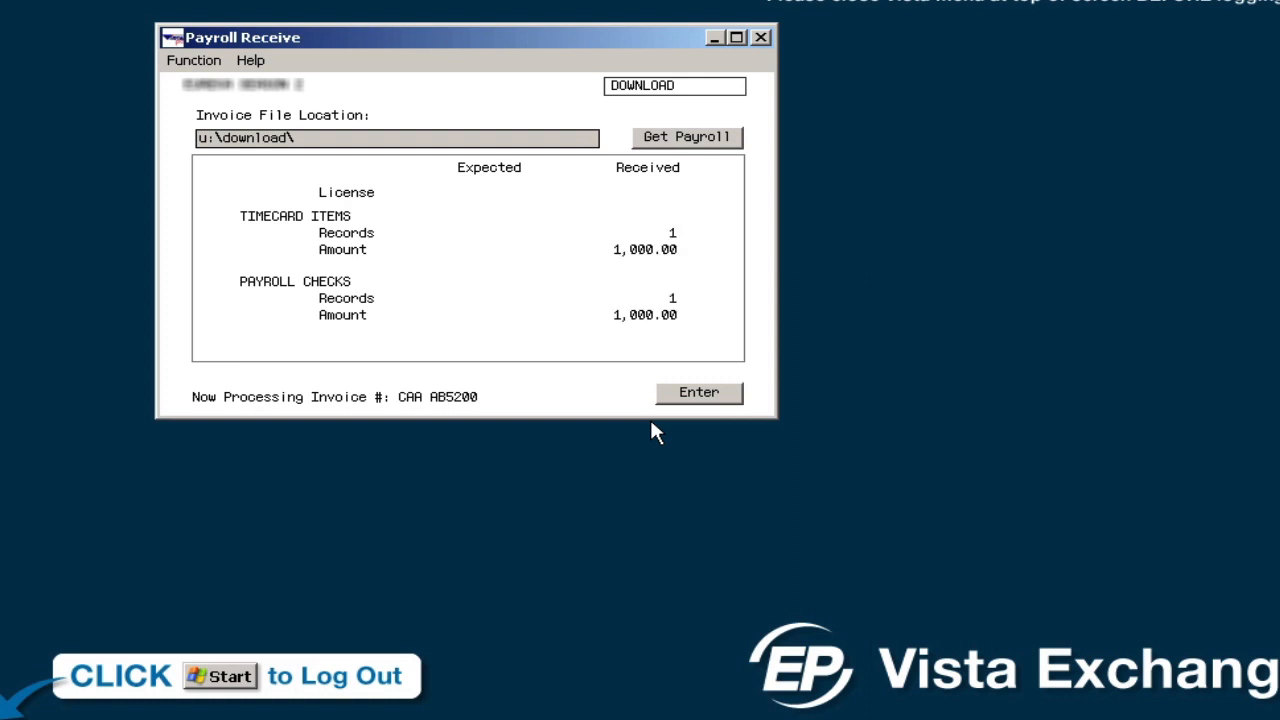
Step: Finish processing so AB5200 is Completed with matching totals, declining another invoice download
{"action": "left_click", "coordinate": [700, 392]}
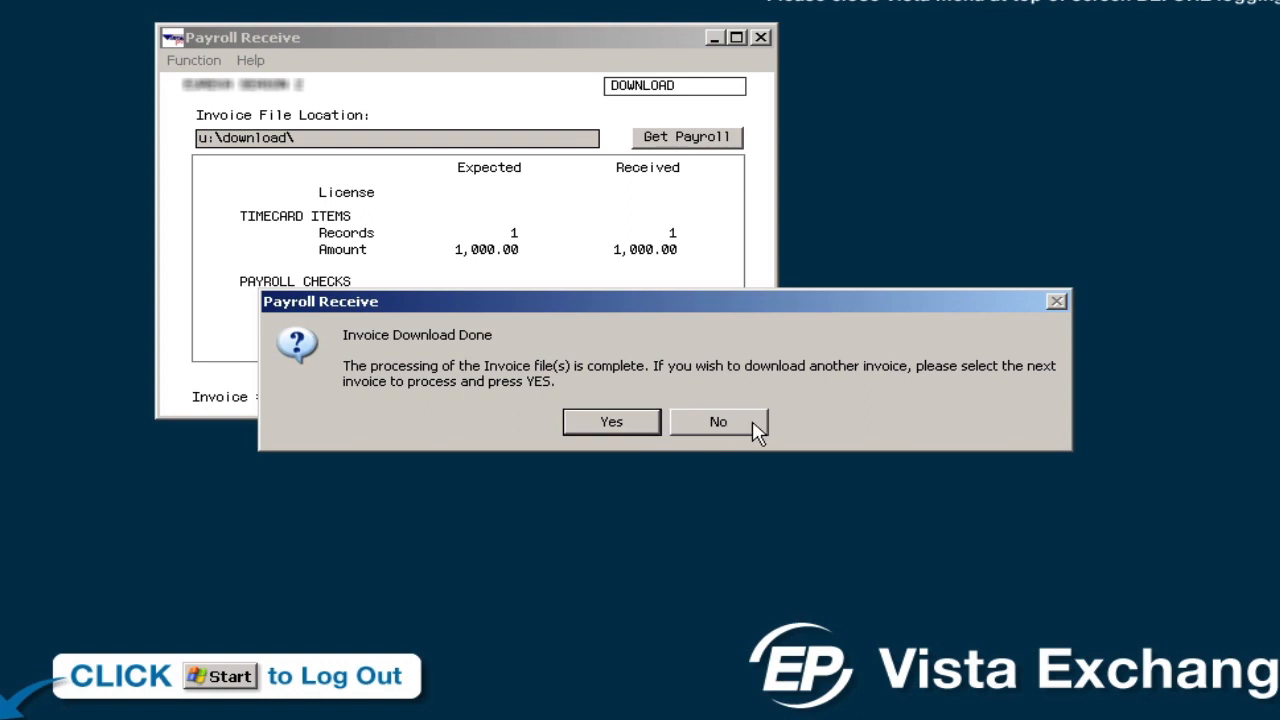
{"action": "left_click", "coordinate": [716, 420]}
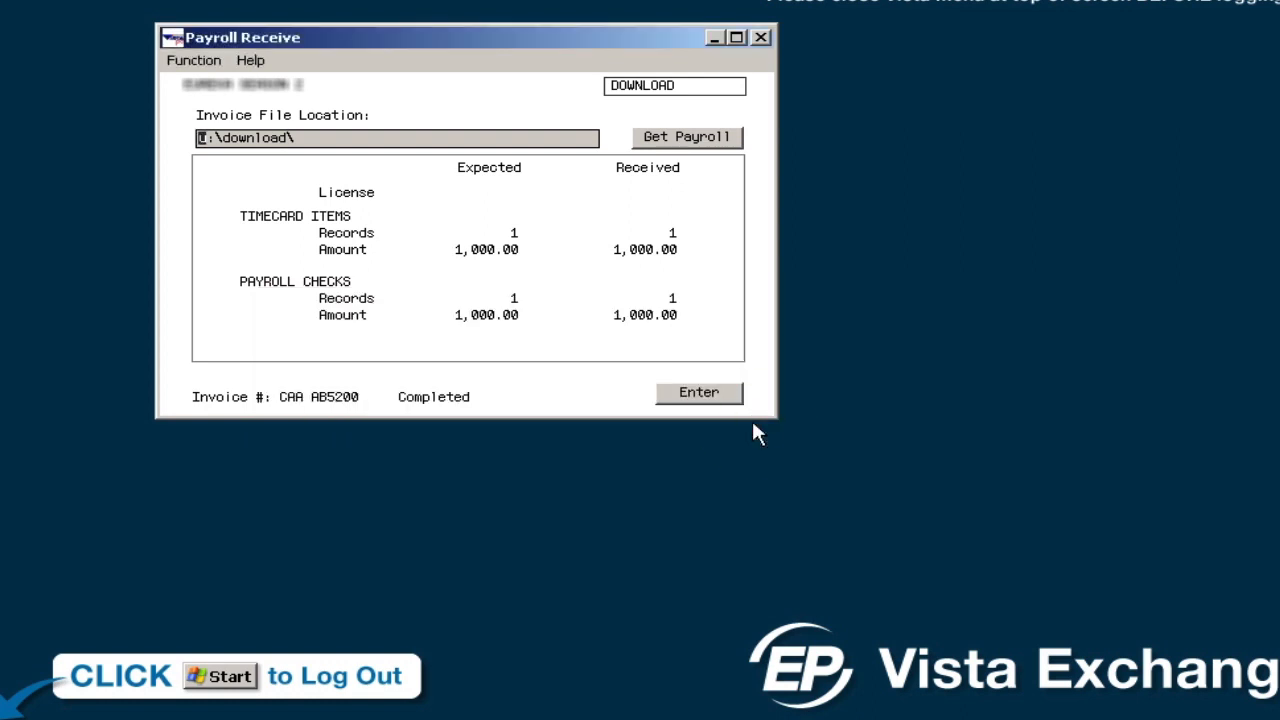